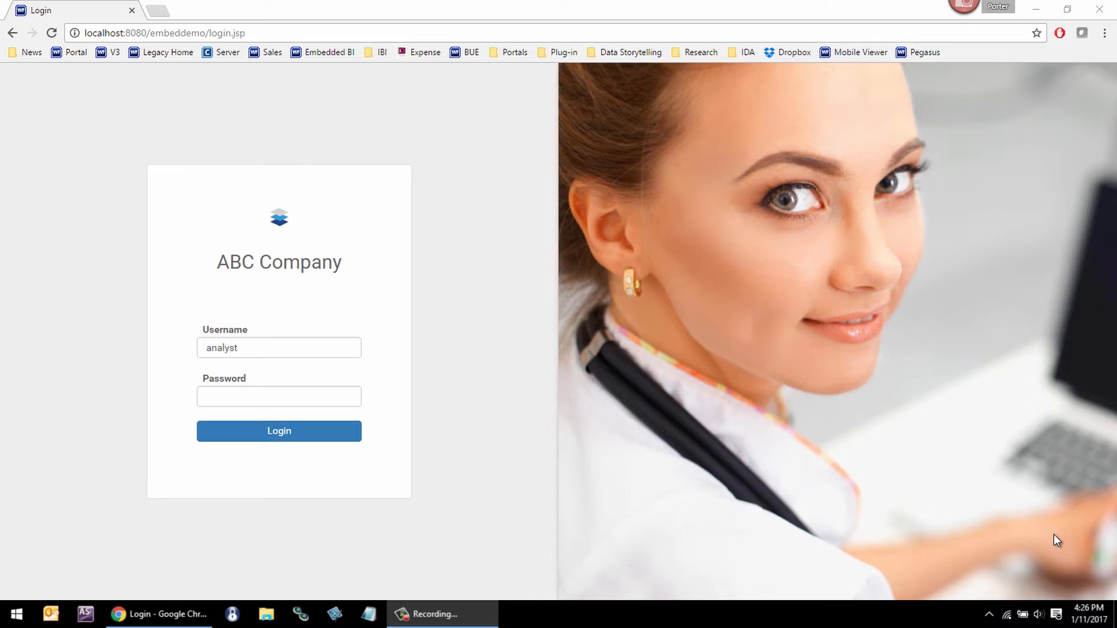
mouse_move(390, 537)
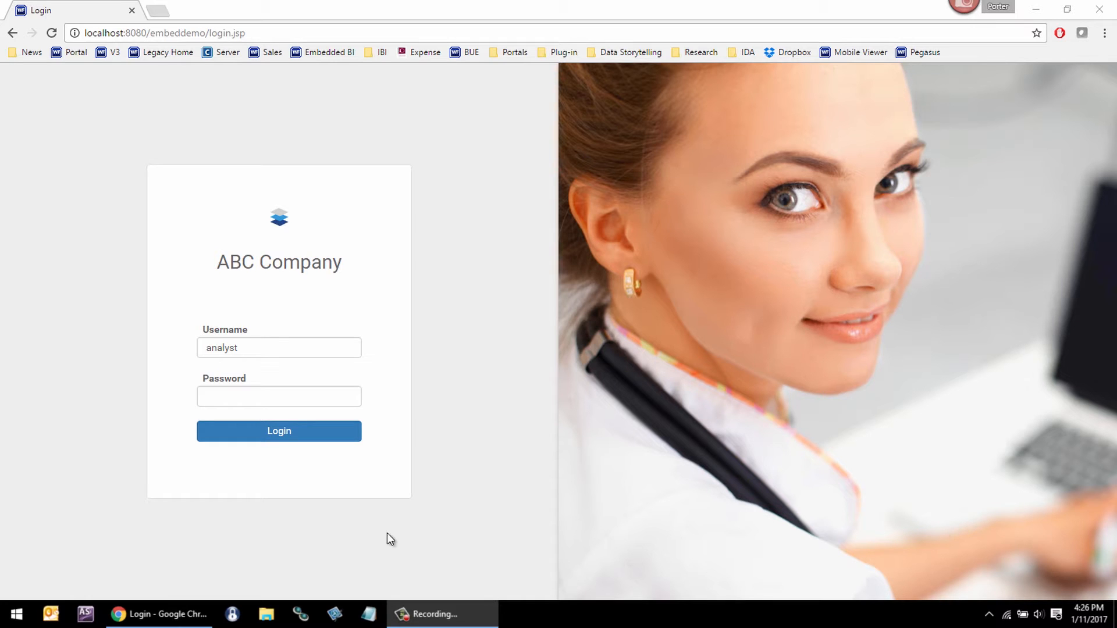
Log in to the ABC Company demo site as the 'analyst' user.
left_click(279, 431)
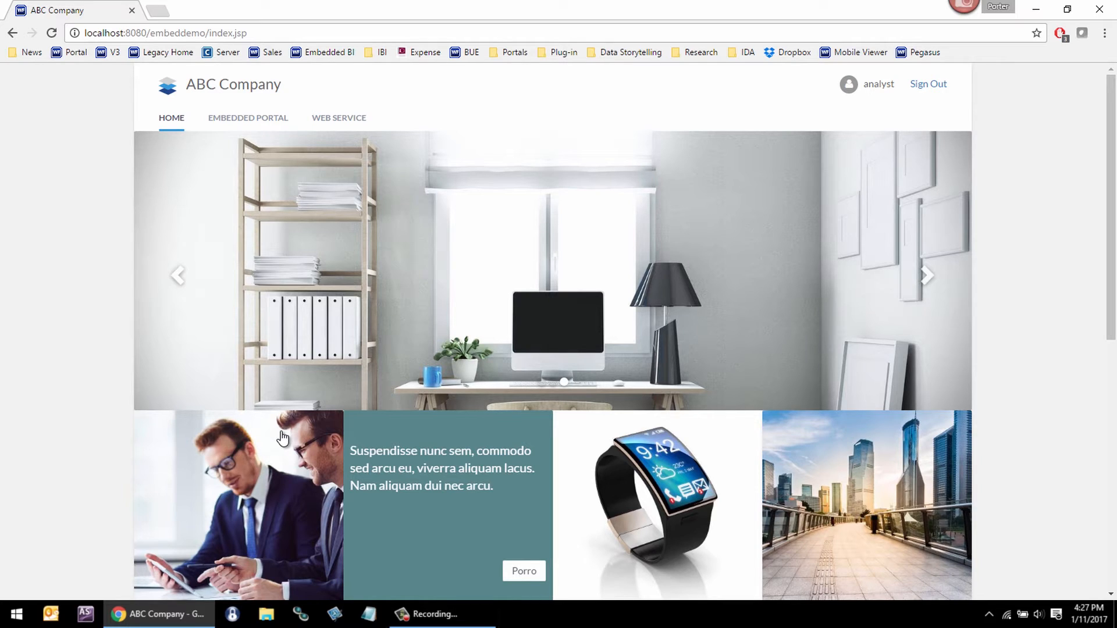
mouse_move(283, 431)
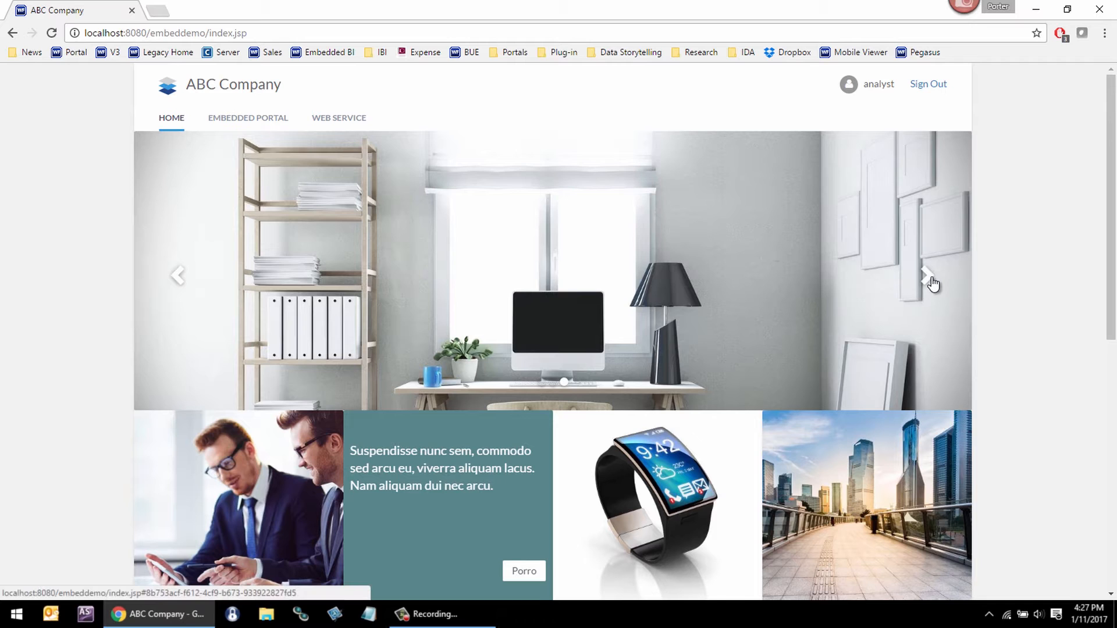
Advance the home slideshow to the city network image and open the Embedded Portal tab.
left_click(927, 276)
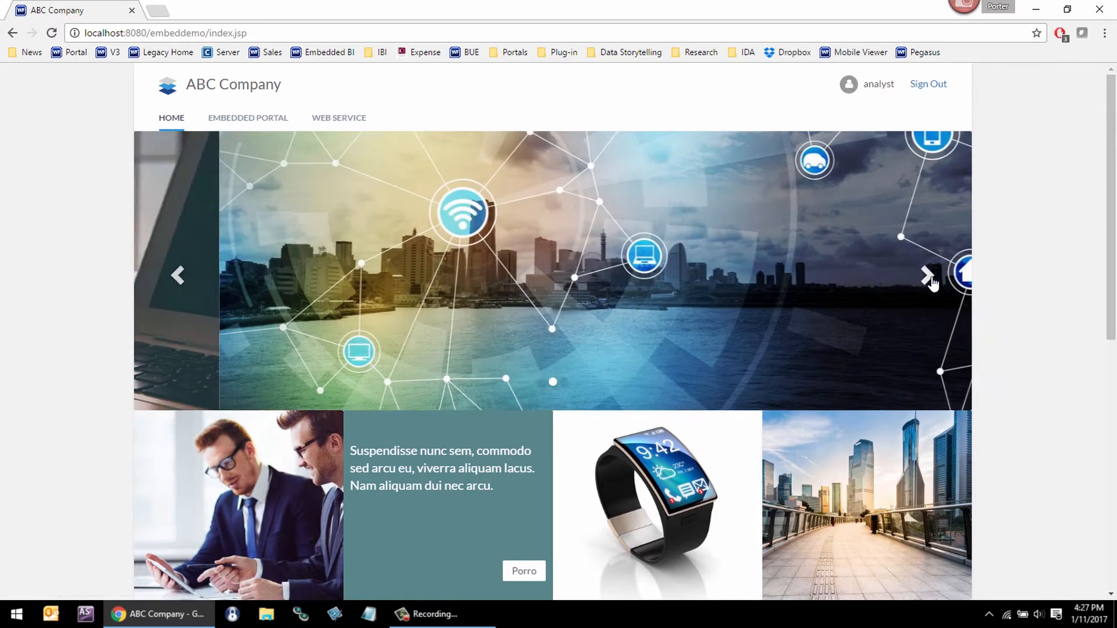
left_click(930, 276)
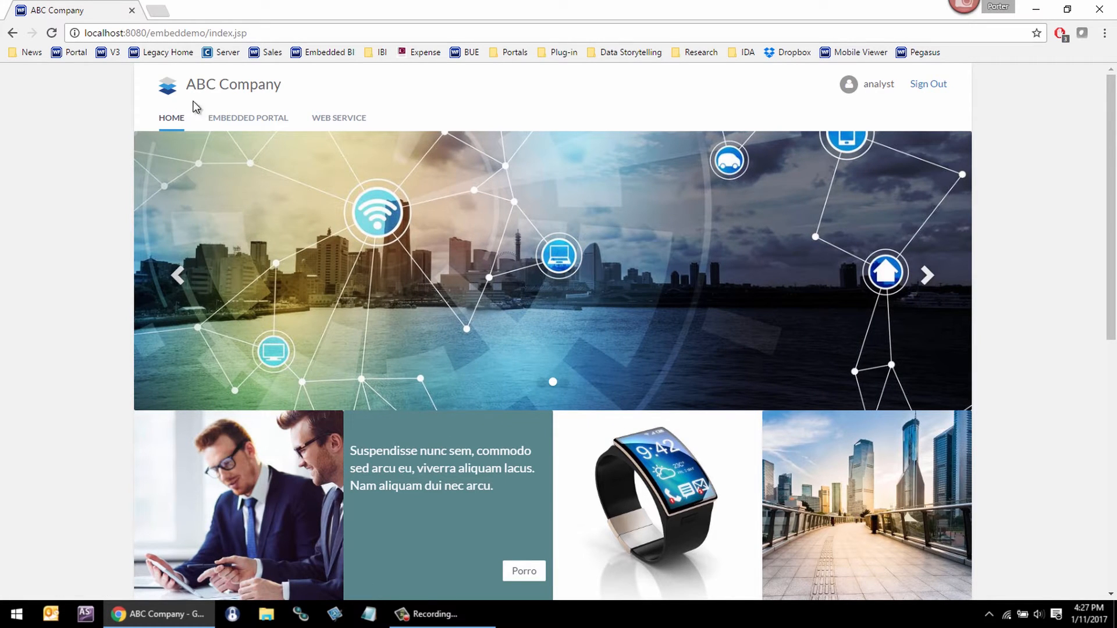
left_click(254, 117)
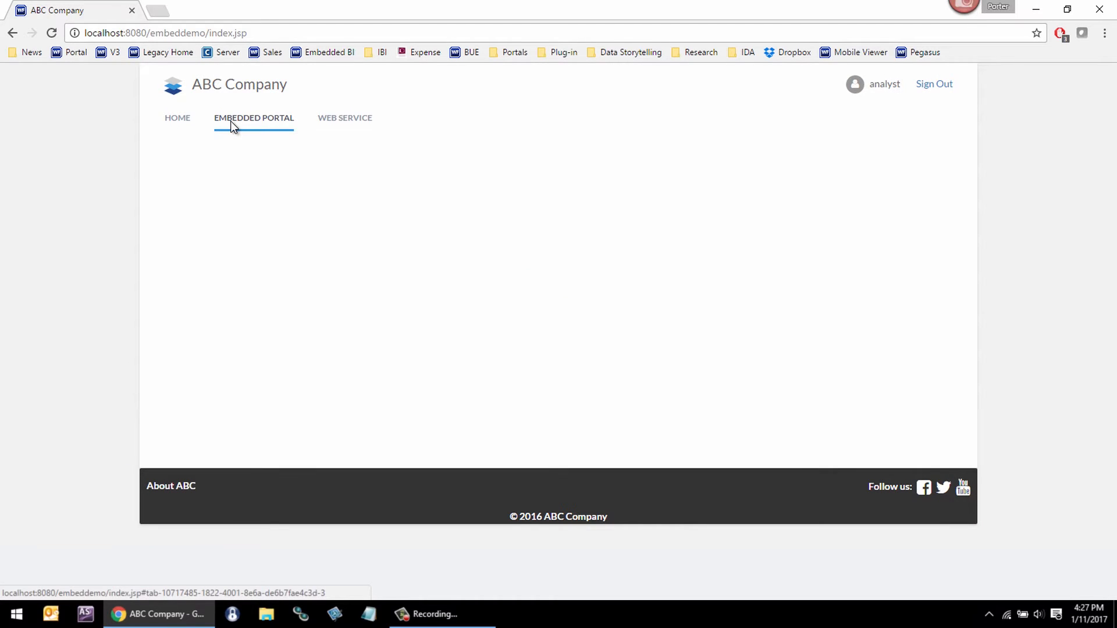
Load the Pipeline Velocity dashboard with KPI tiles and pipeline charts.
left_click(254, 118)
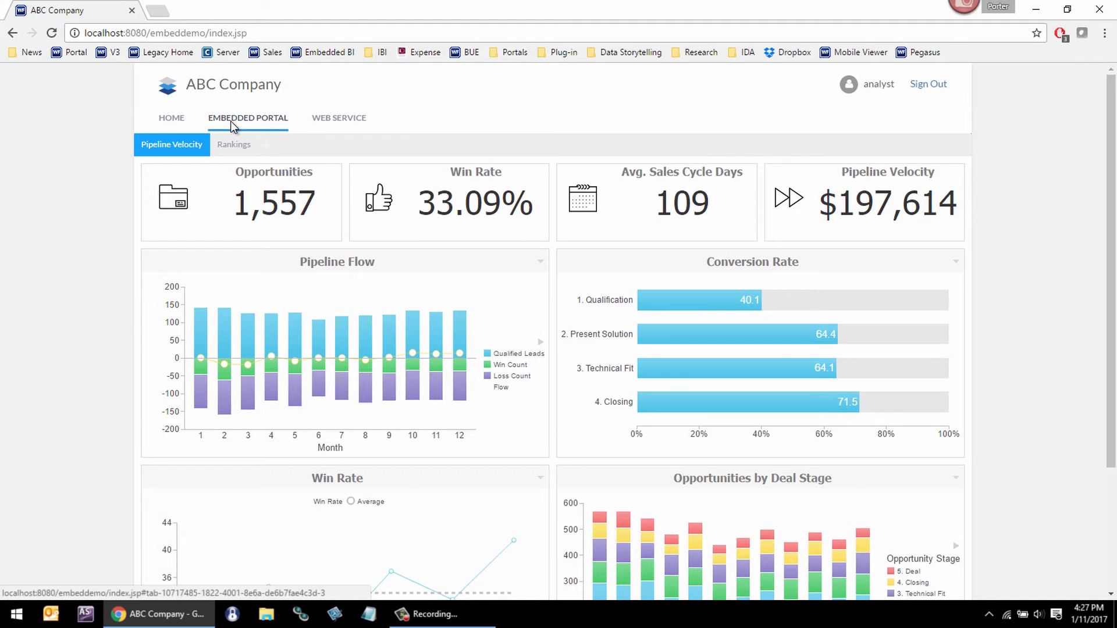
mouse_move(563, 46)
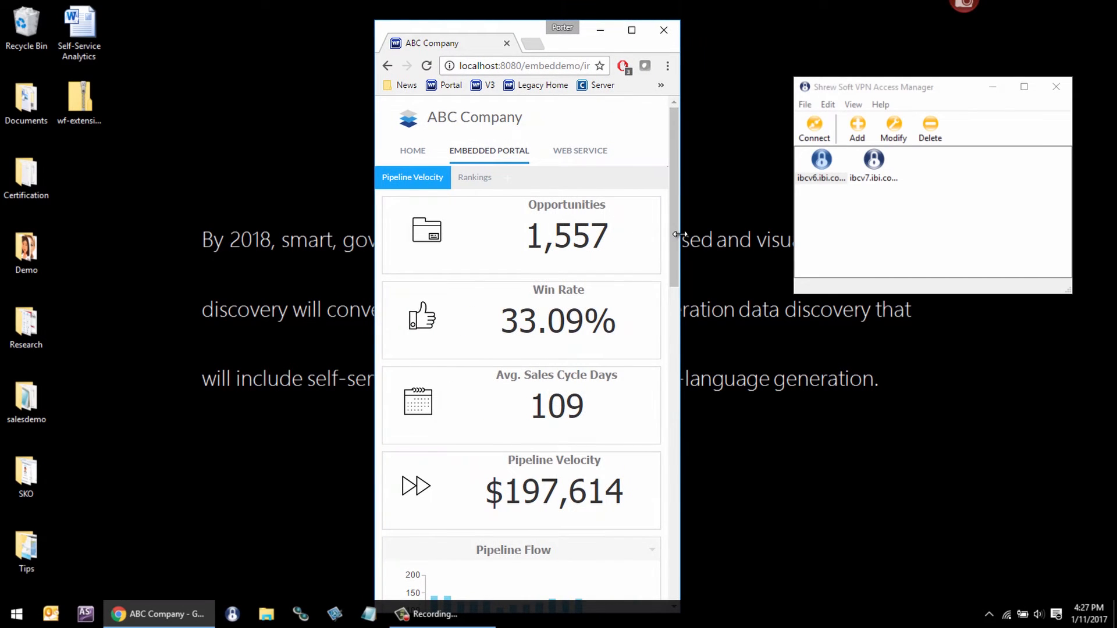
Maximize the browser and replace the Pipeline Flow panel with the Forecast by State map.
scroll("down", 3)
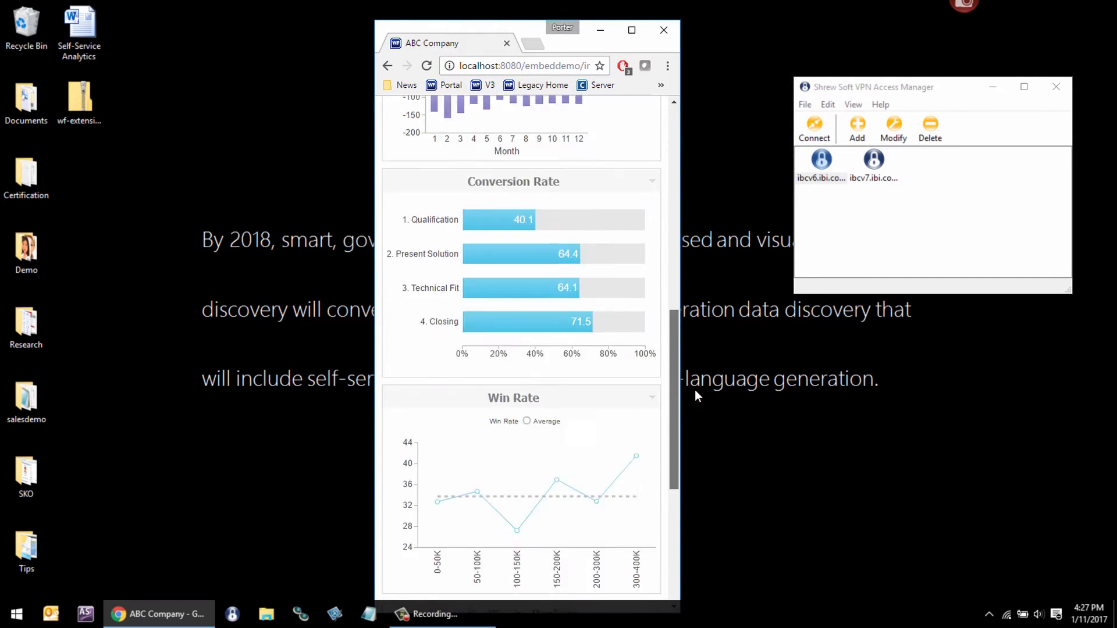
left_click(632, 30)
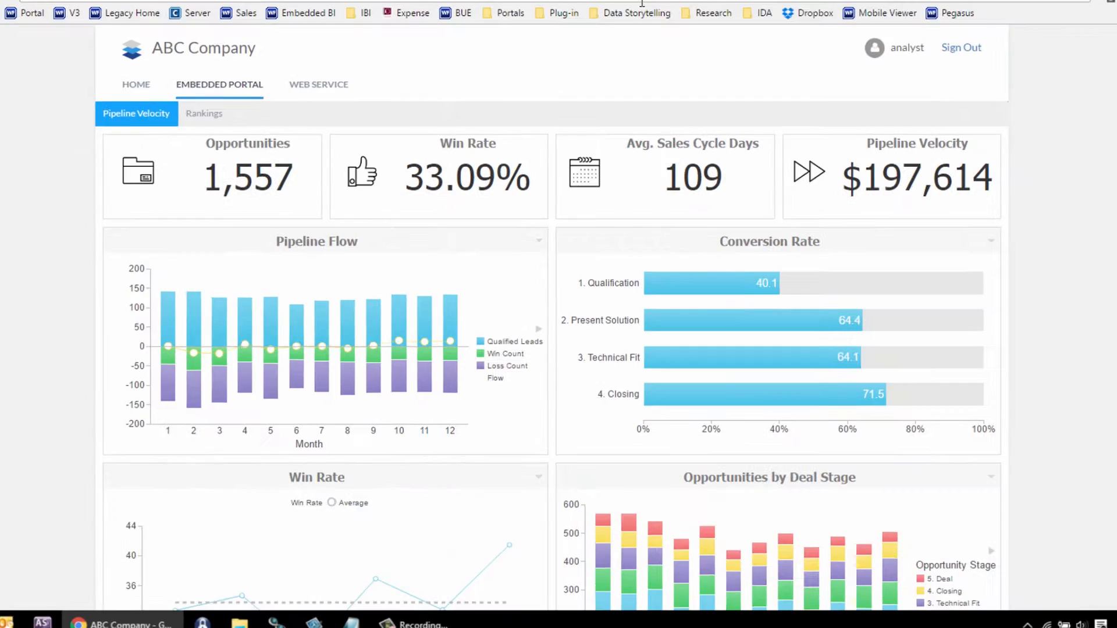
left_click(539, 240)
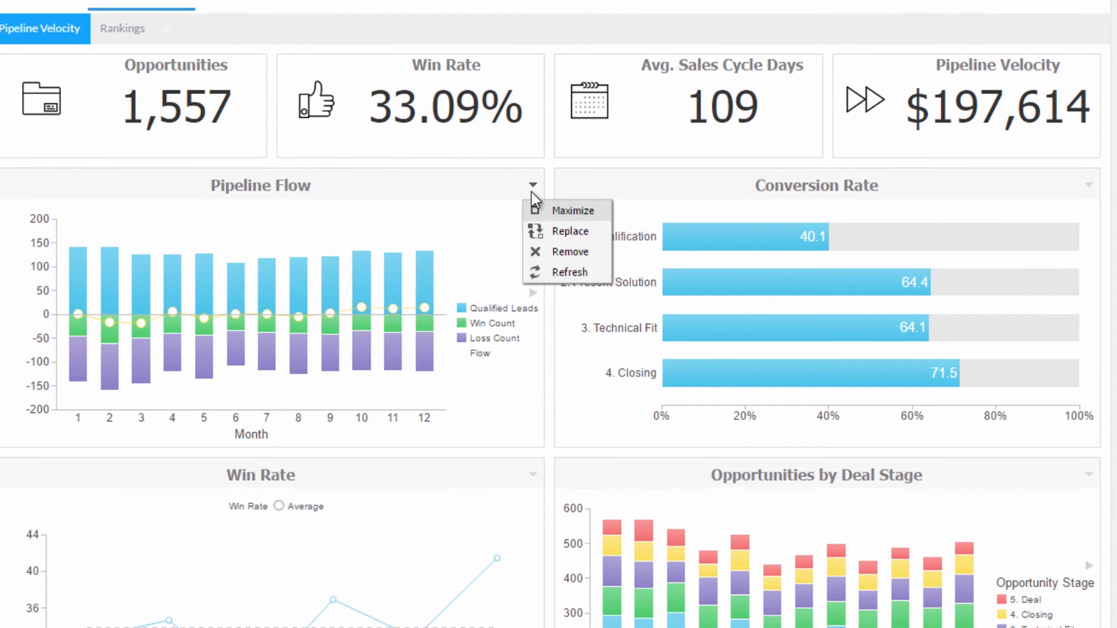
left_click(571, 231)
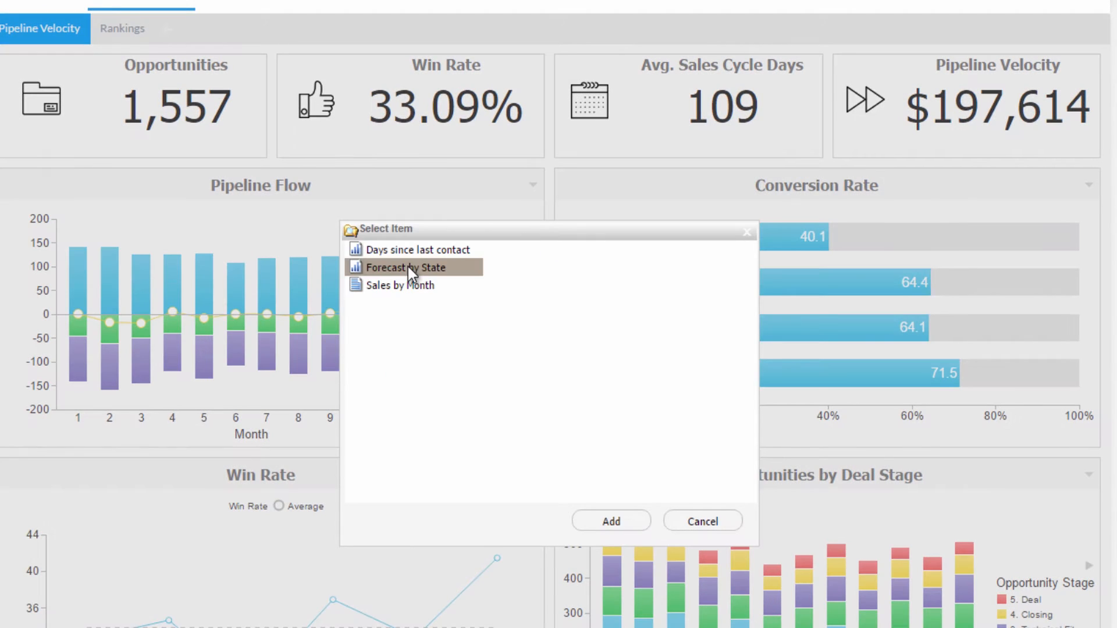
left_click(609, 521)
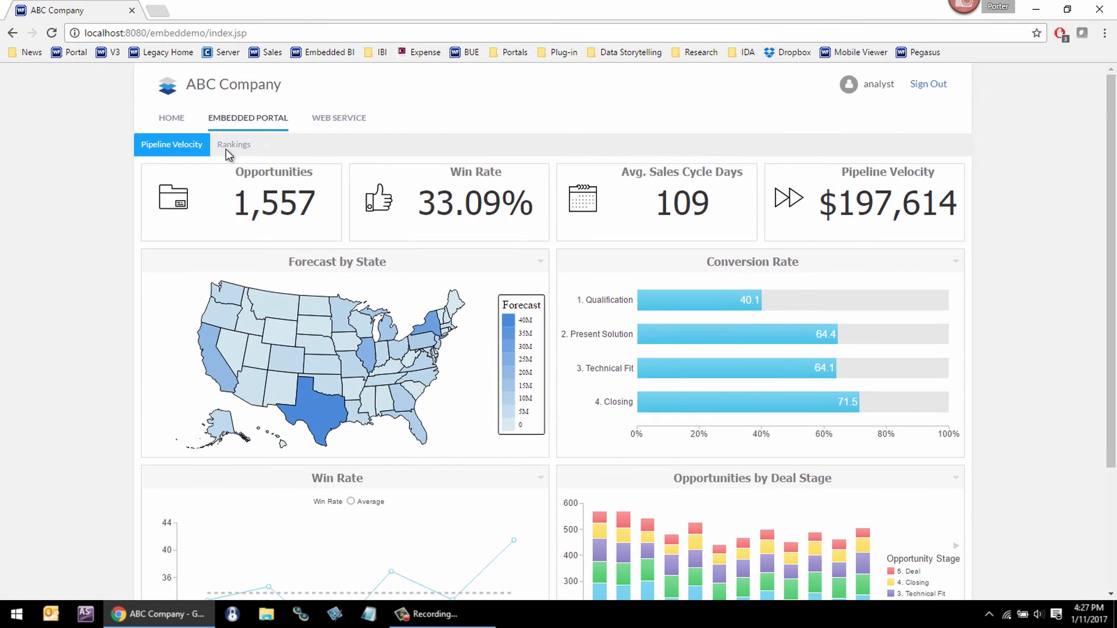
View the Rankings dashboard, then go to the Web Service page with its filters.
left_click(234, 144)
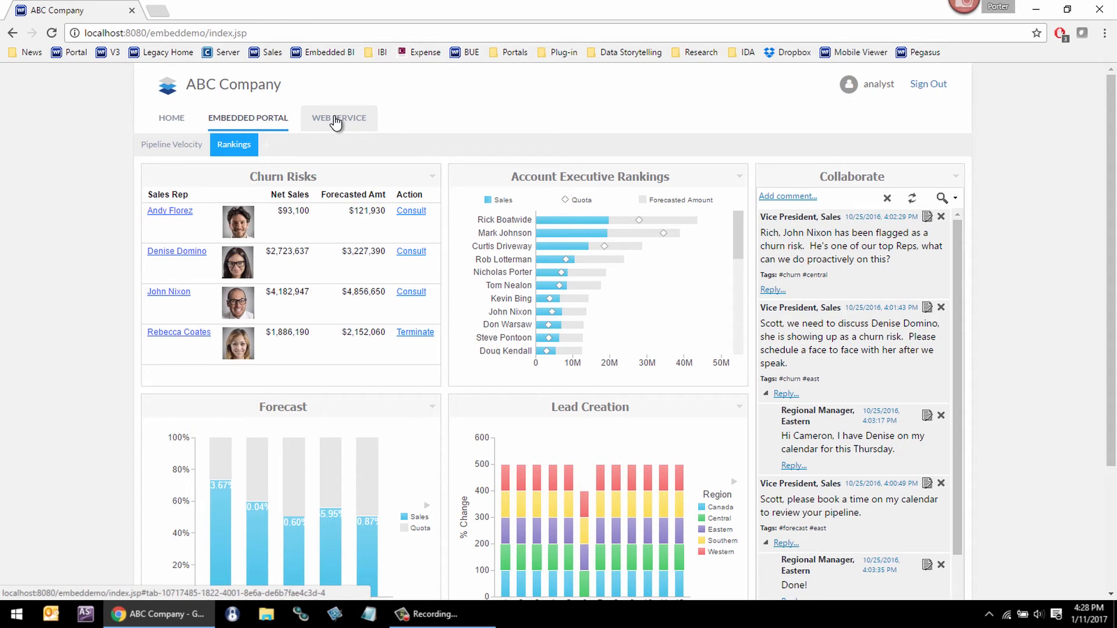
left_click(339, 118)
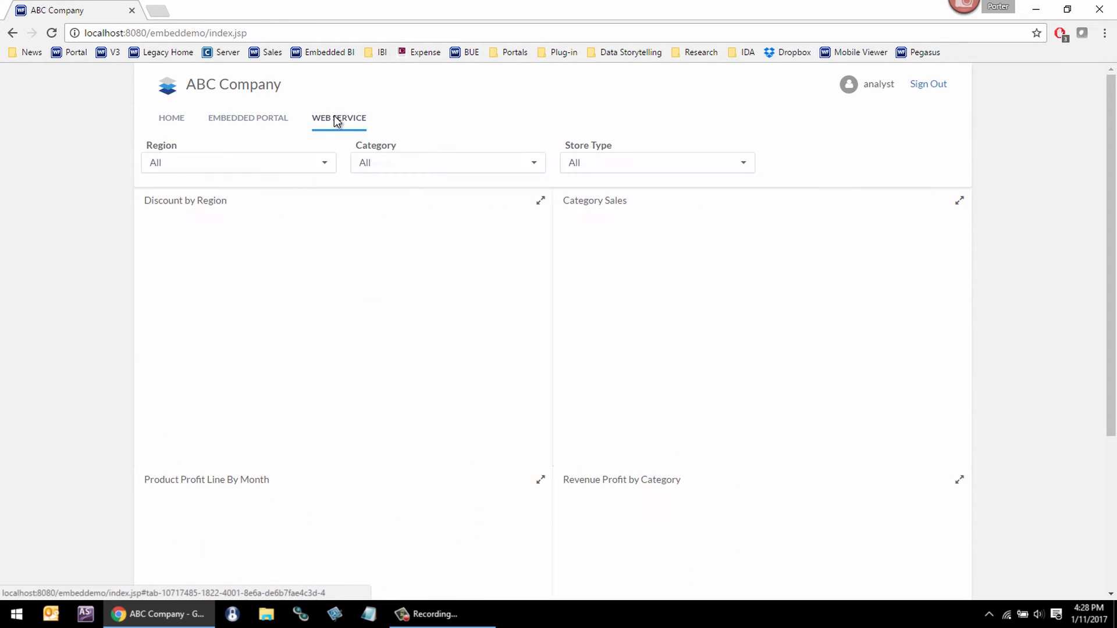